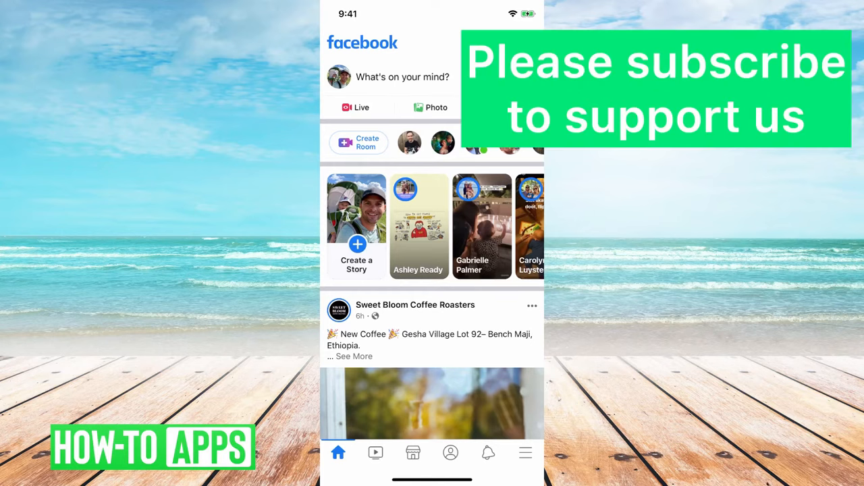
Step: Go to Settings through the Menu tab's Settings & Privacy section
scroll(down, 3)
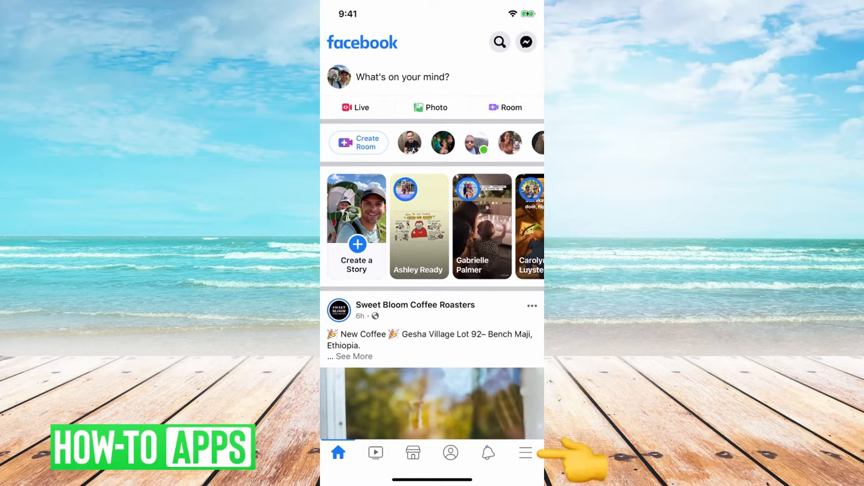
click(525, 452)
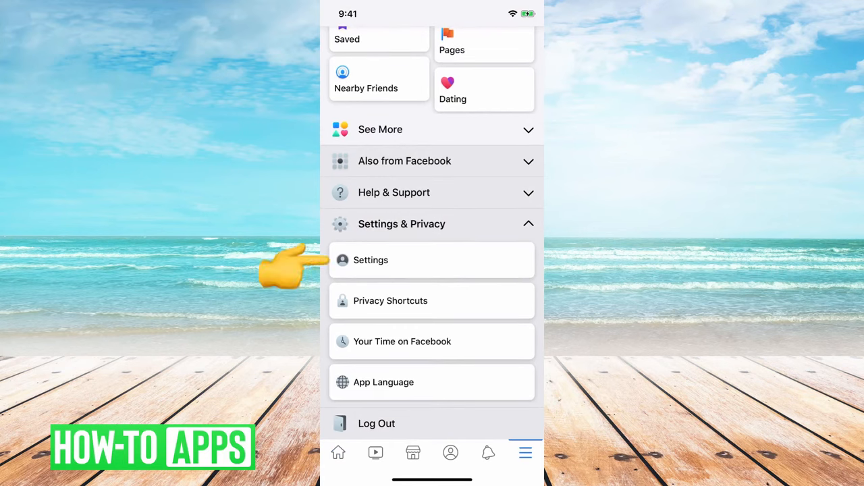
click(371, 260)
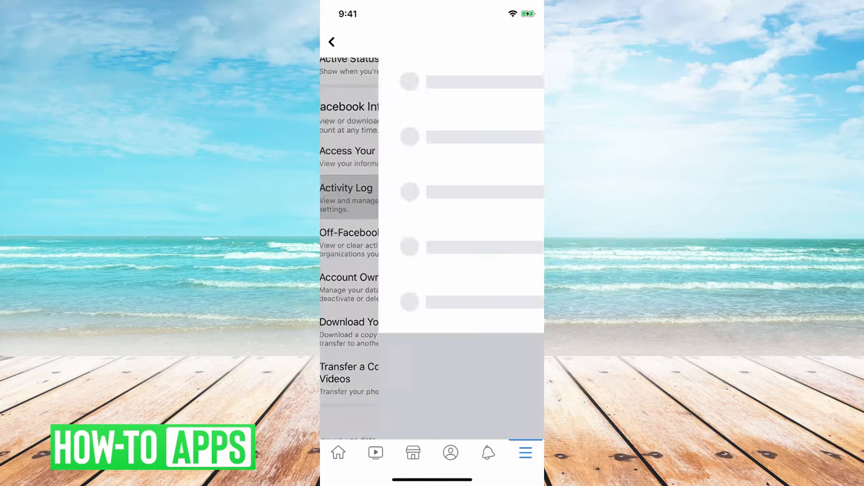
Step: Open Activity Log from the Settings list
click(346, 187)
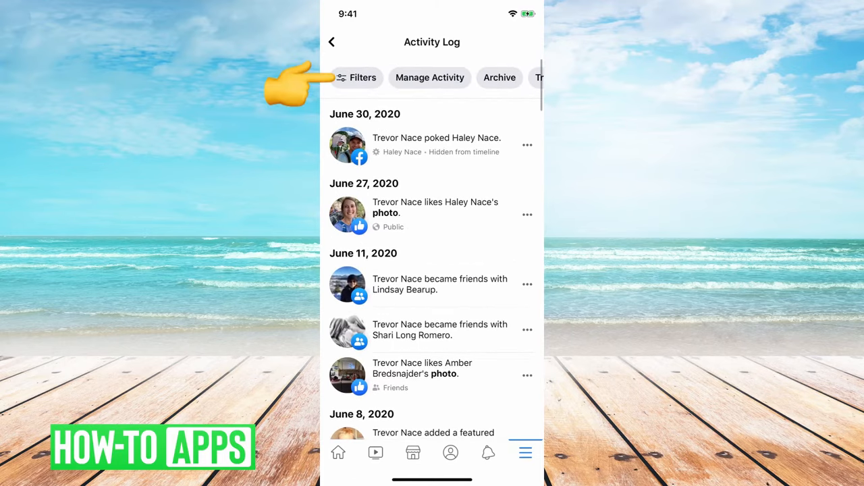
Step: Open the Activity Log Filters sheet and its Categories page
click(357, 77)
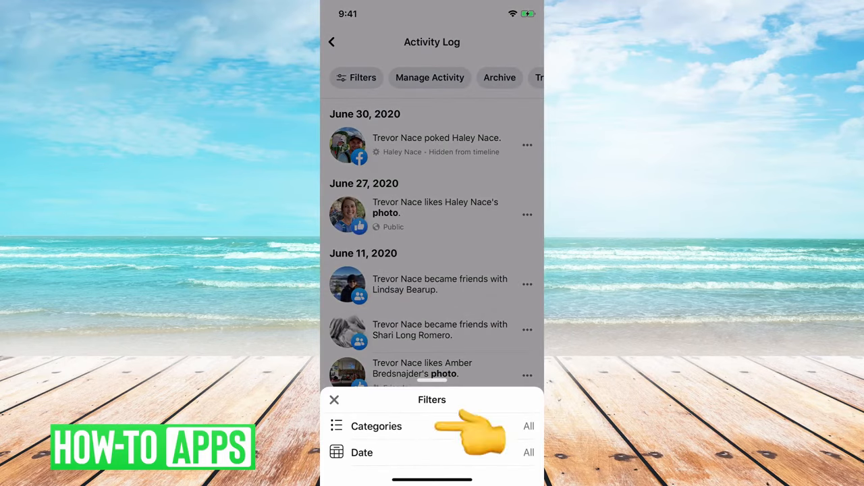
click(376, 426)
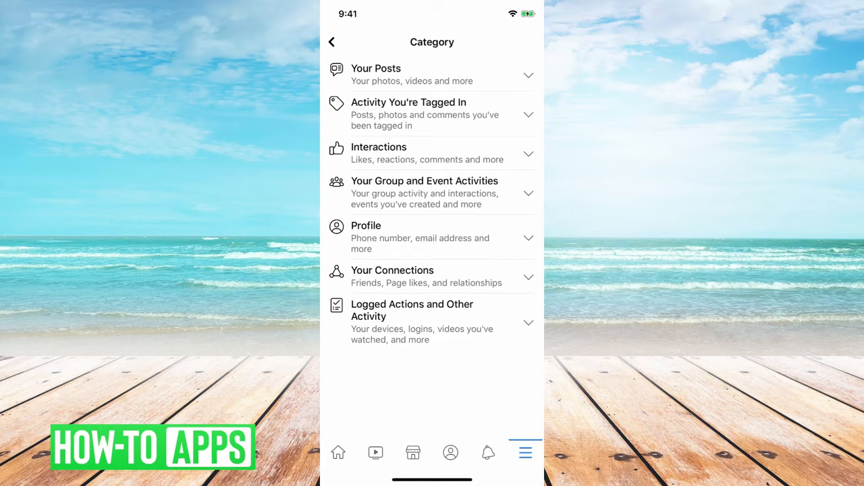
Step: Choose Pokes under Interactions to show only the June 30, 2020 poke
click(432, 153)
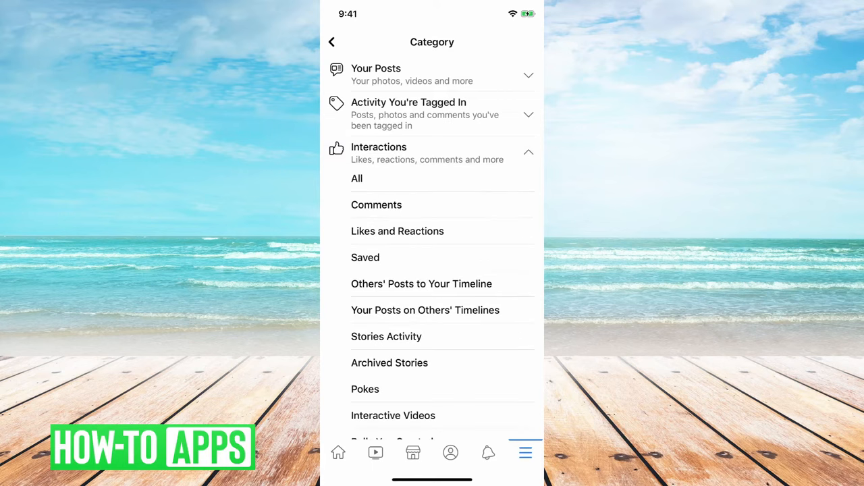
scroll(up, 3)
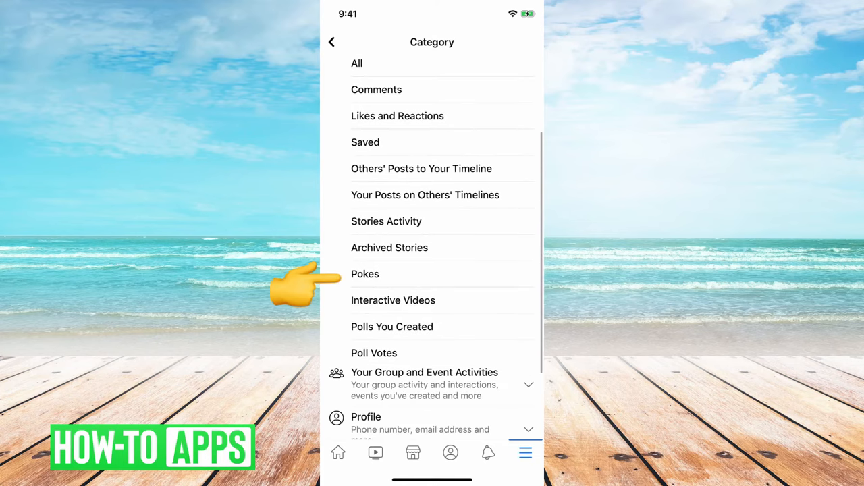
click(365, 274)
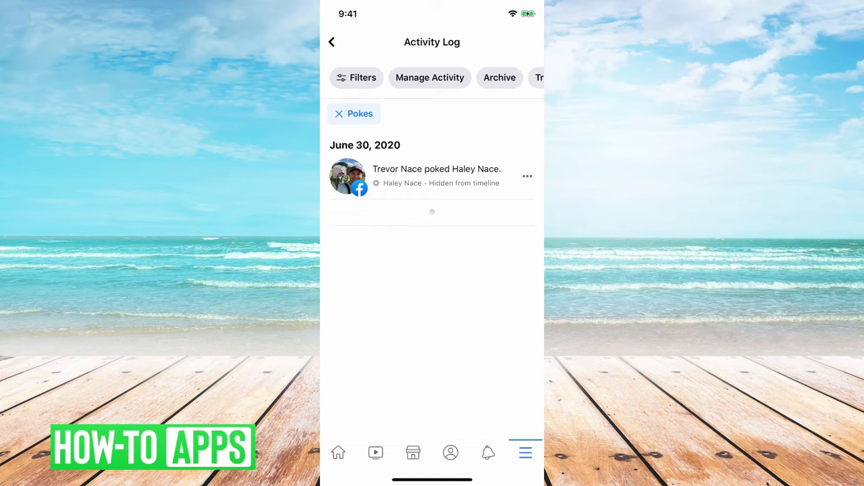
Step: Delete the June 30, 2020 poke entry and confirm the deletion
click(527, 176)
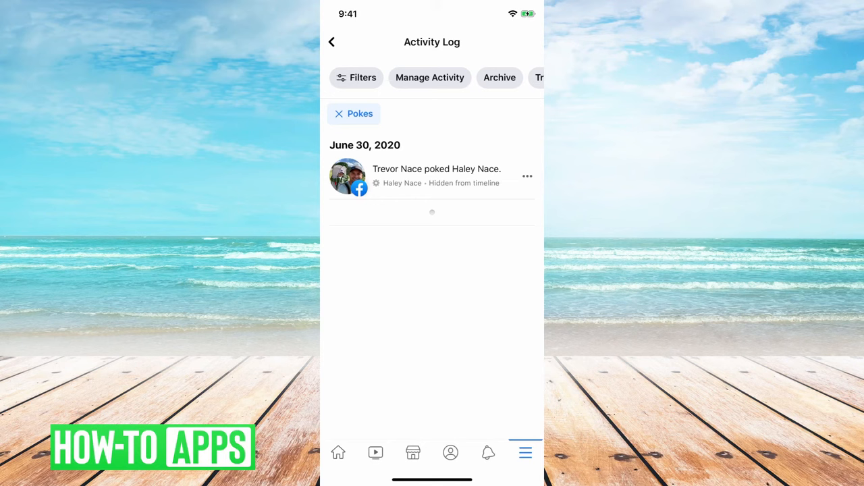
click(527, 176)
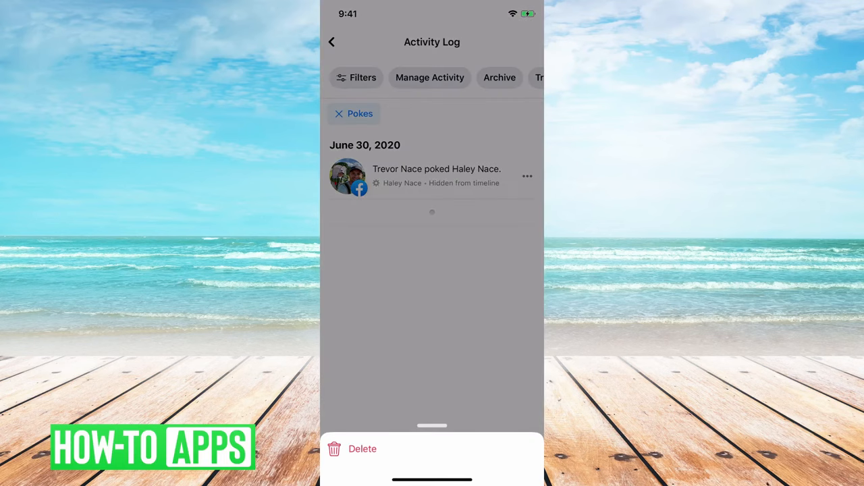
click(361, 449)
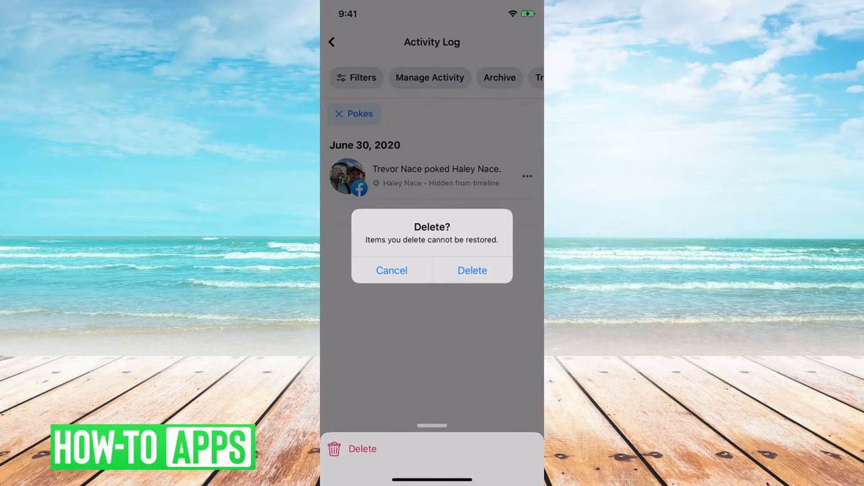
click(472, 270)
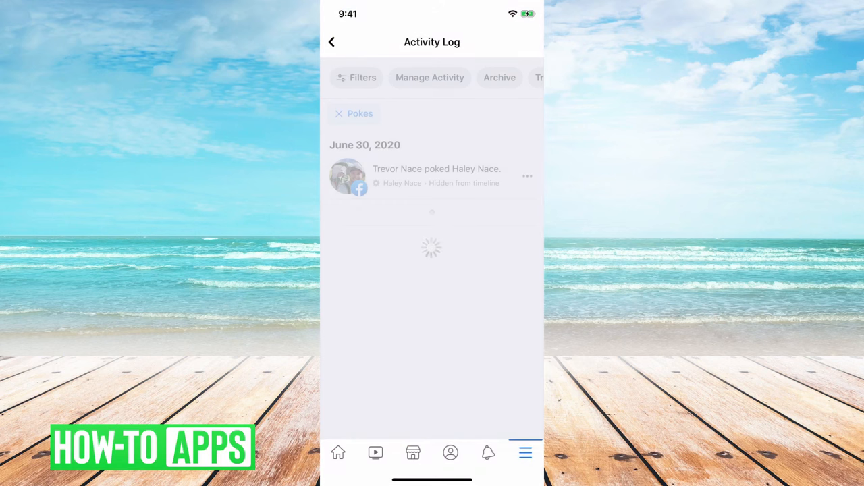